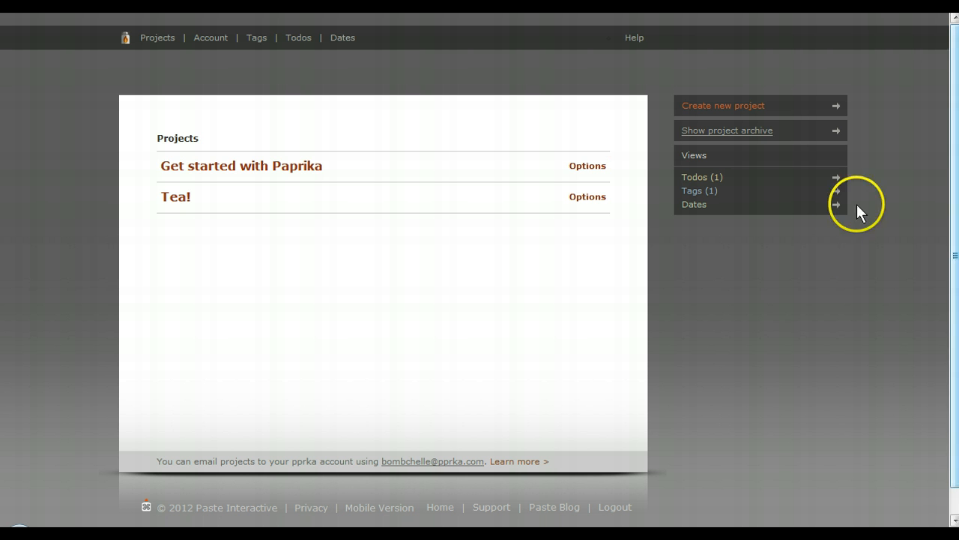
{"action": "mouse_move", "coordinate": [302, 213]}
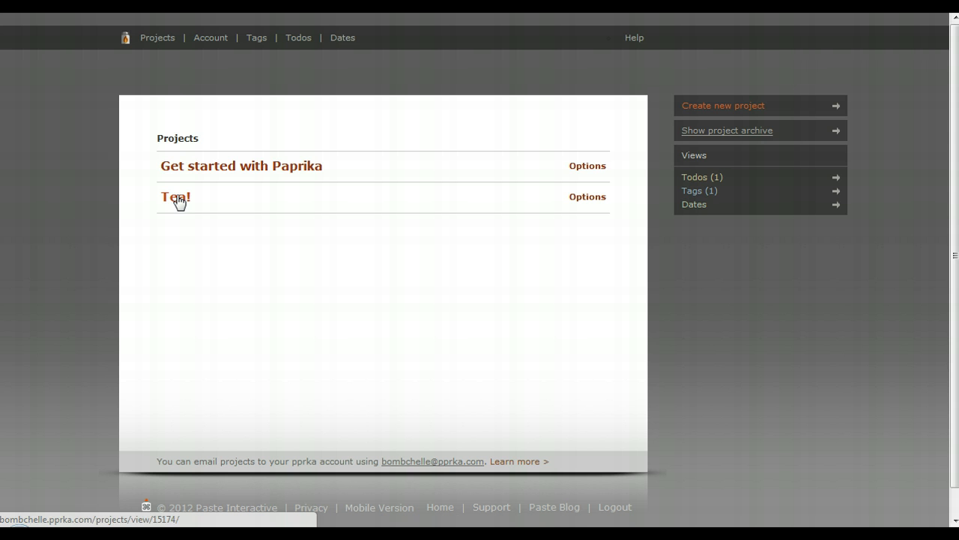
Open the Tea! project from the Projects list so its empty page shows
{"action": "left_click", "coordinate": [174, 197]}
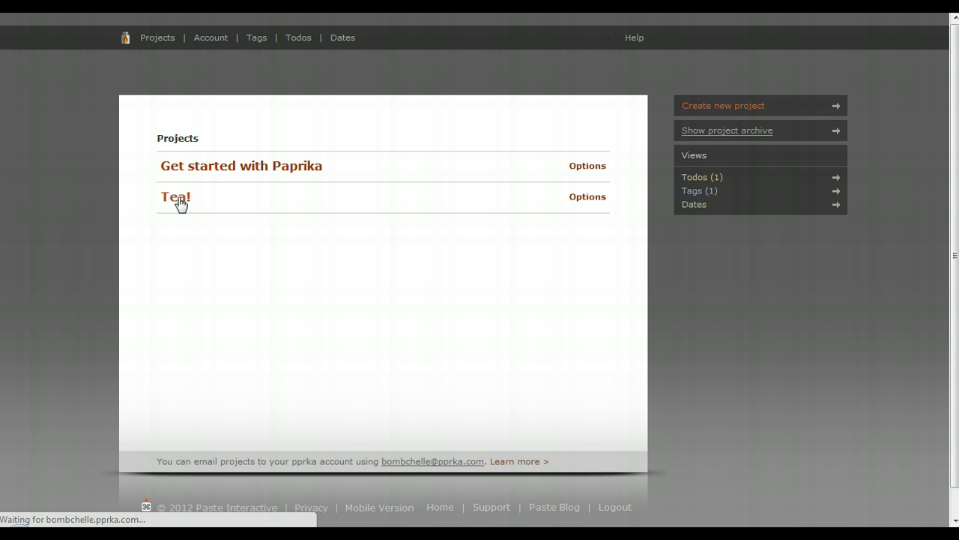
{"action": "left_click", "coordinate": [174, 197]}
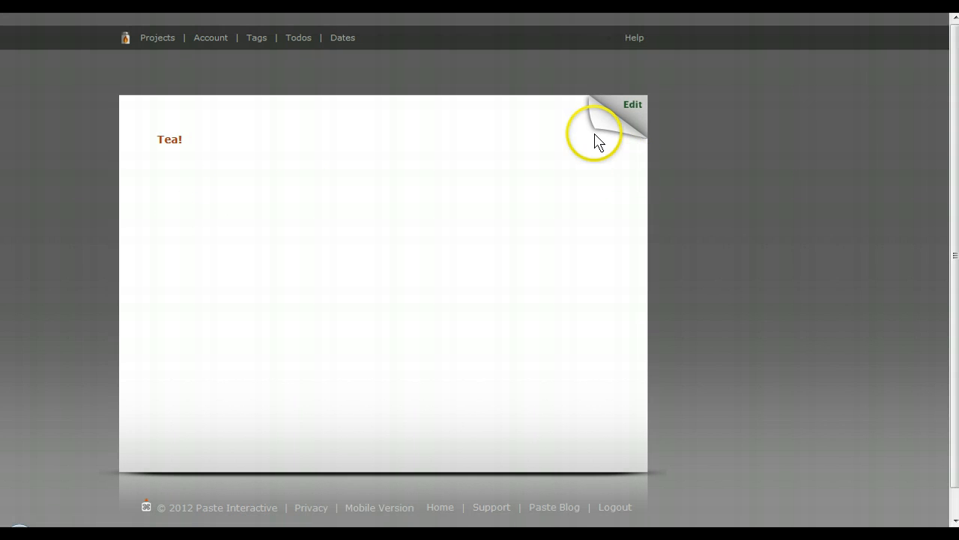
{"action": "mouse_move", "coordinate": [646, 431]}
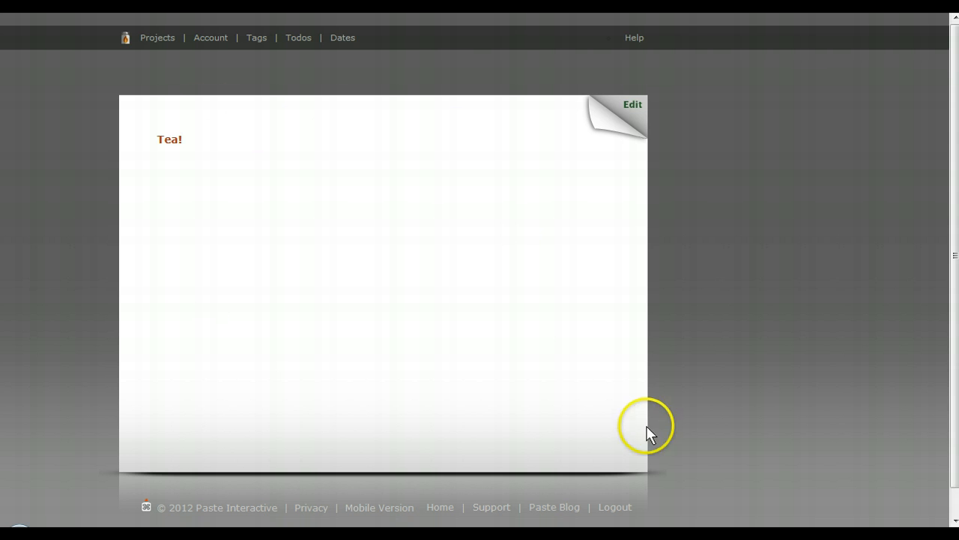
{"action": "mouse_move", "coordinate": [665, 119]}
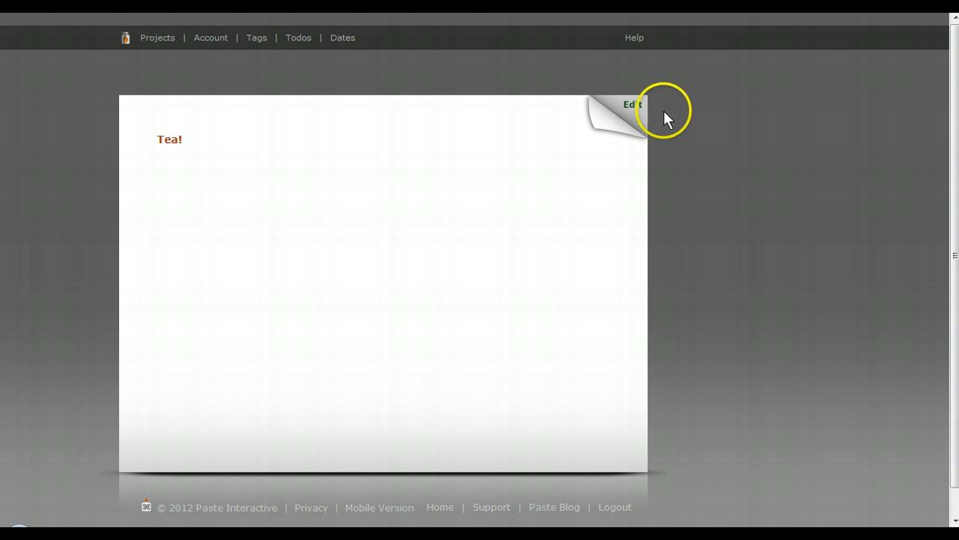
Switch the Tea! note into edit mode and place the cursor after the date line
{"action": "left_click", "coordinate": [630, 105]}
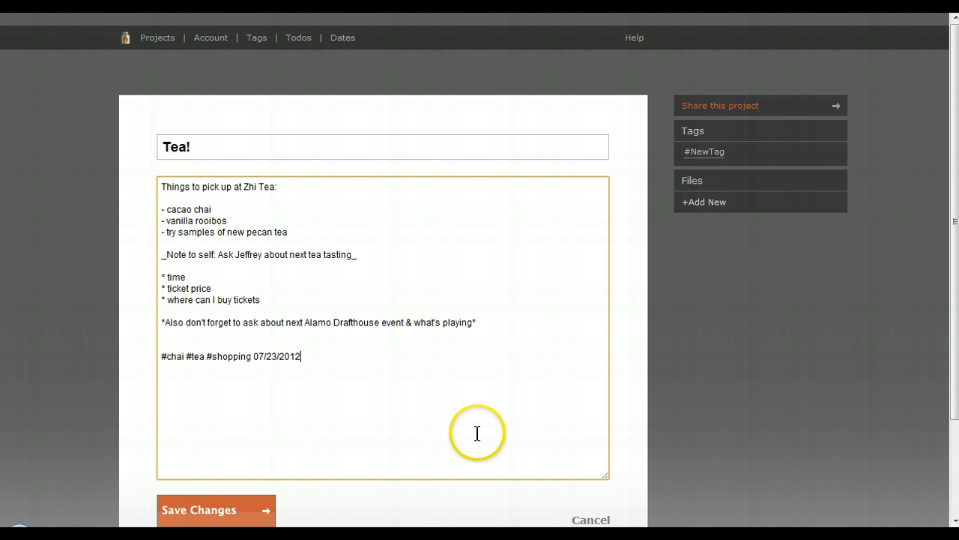
{"action": "mouse_move", "coordinate": [478, 429]}
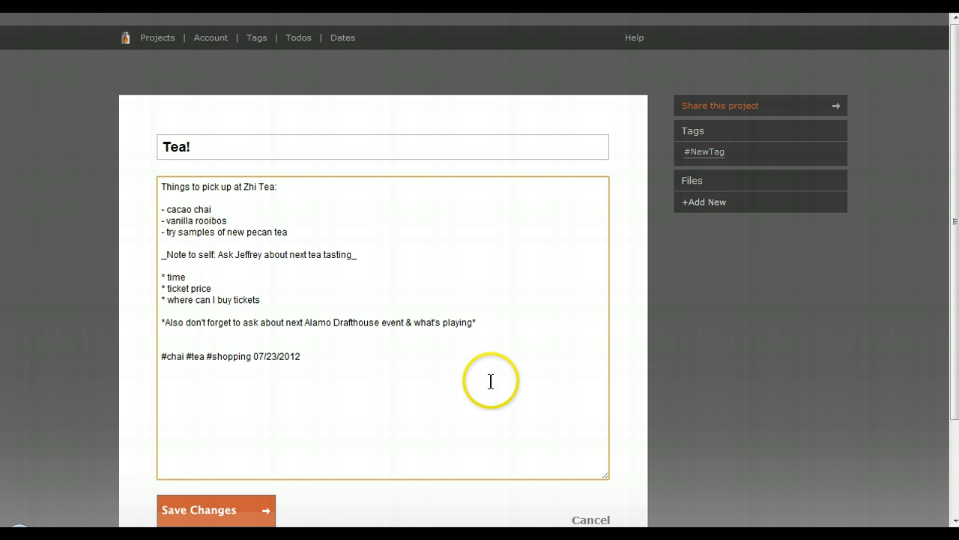
{"action": "mouse_move", "coordinate": [479, 369]}
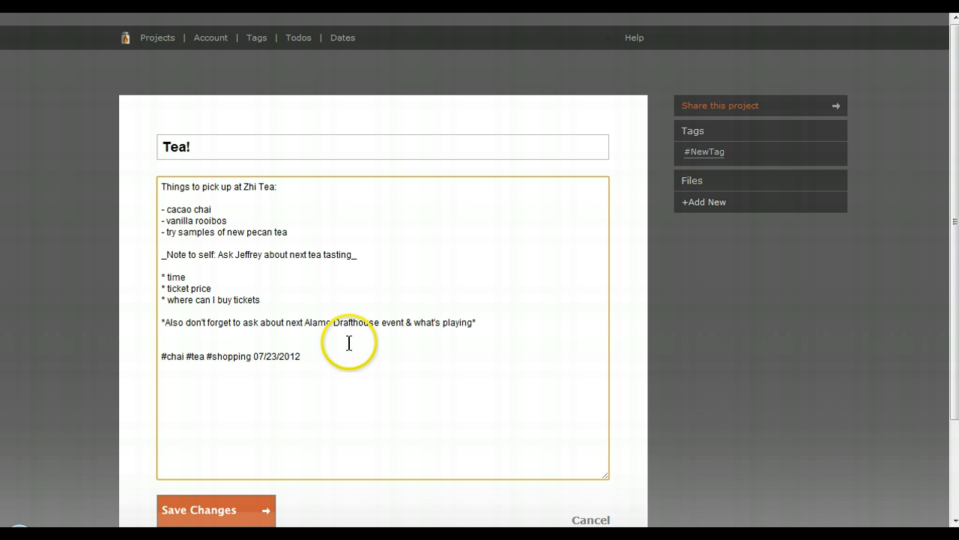
{"action": "mouse_move", "coordinate": [460, 390]}
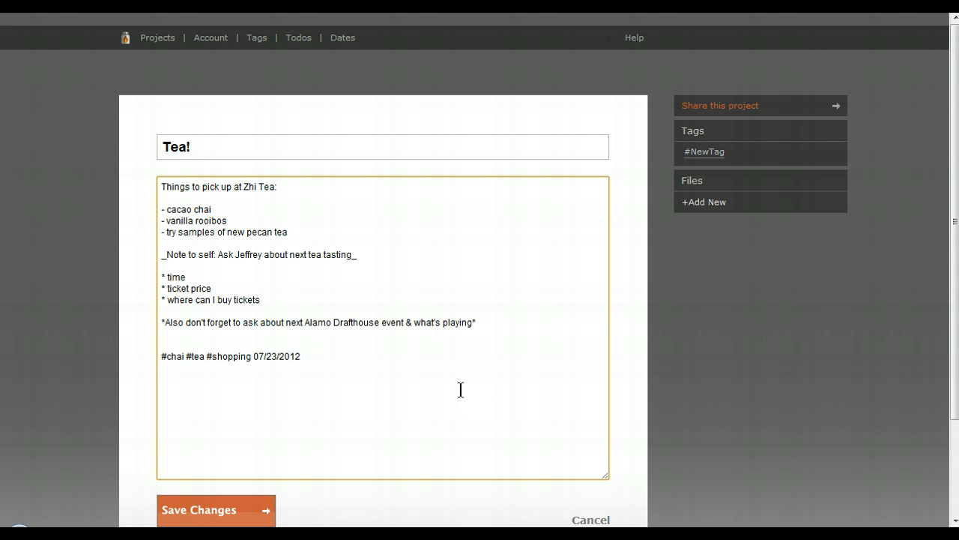
{"action": "left_click", "coordinate": [429, 384]}
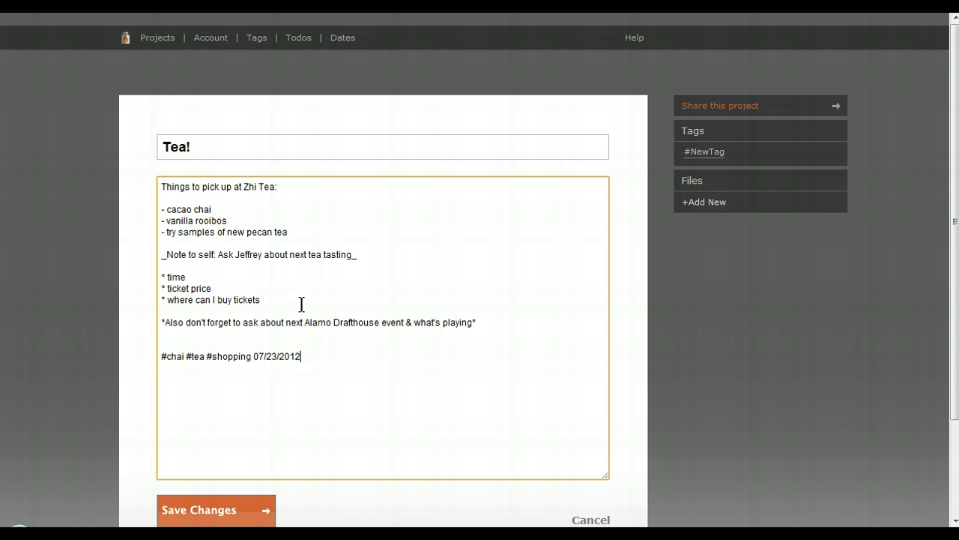
{"action": "mouse_move", "coordinate": [336, 292]}
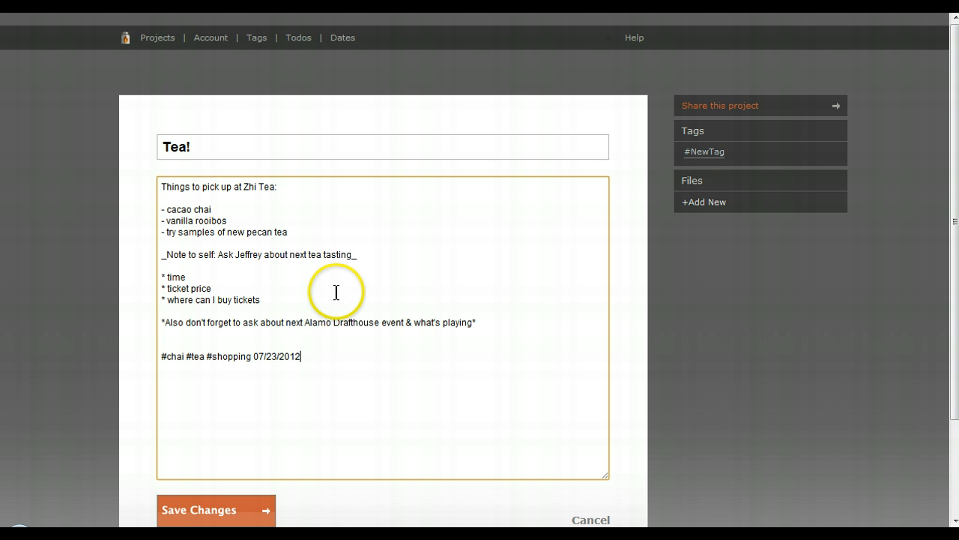
{"action": "mouse_move", "coordinate": [388, 376]}
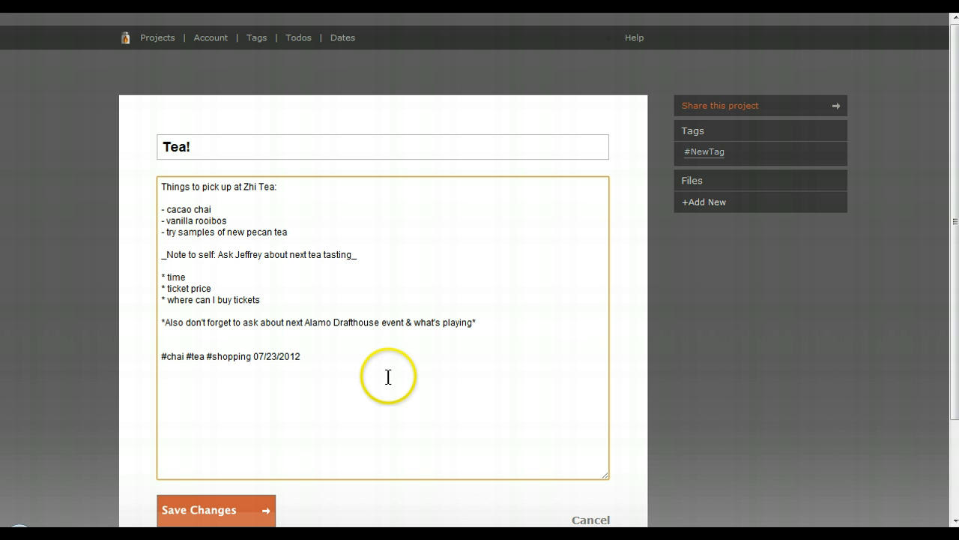
{"action": "mouse_move", "coordinate": [342, 357]}
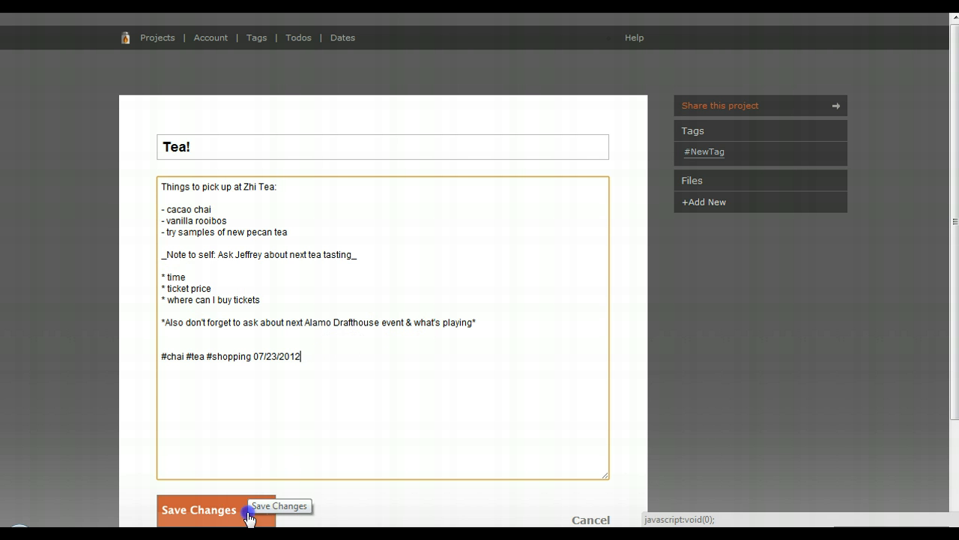
Save the note so it renders with checkboxes, italic and bold lines, bullets, tags and 07/23/2012
{"action": "left_click", "coordinate": [204, 509]}
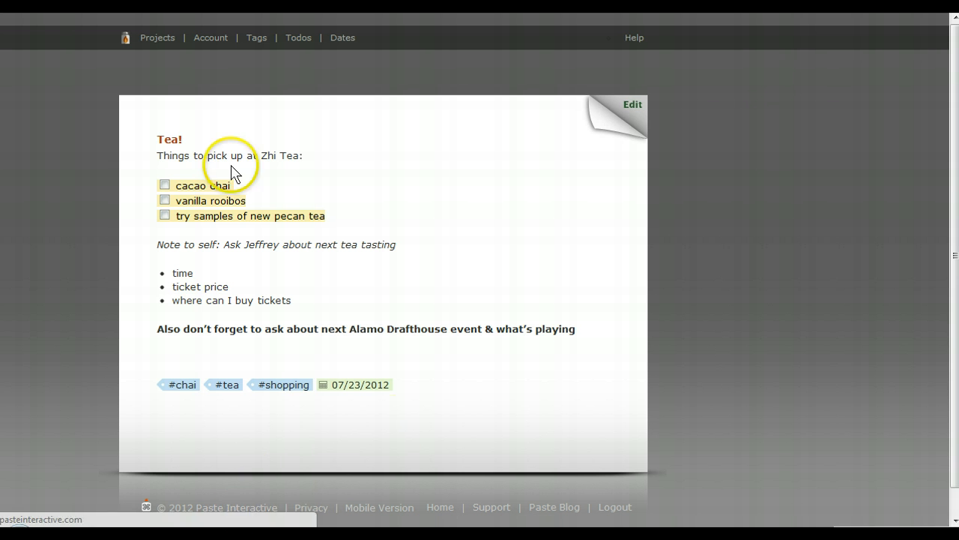
{"action": "mouse_move", "coordinate": [428, 234]}
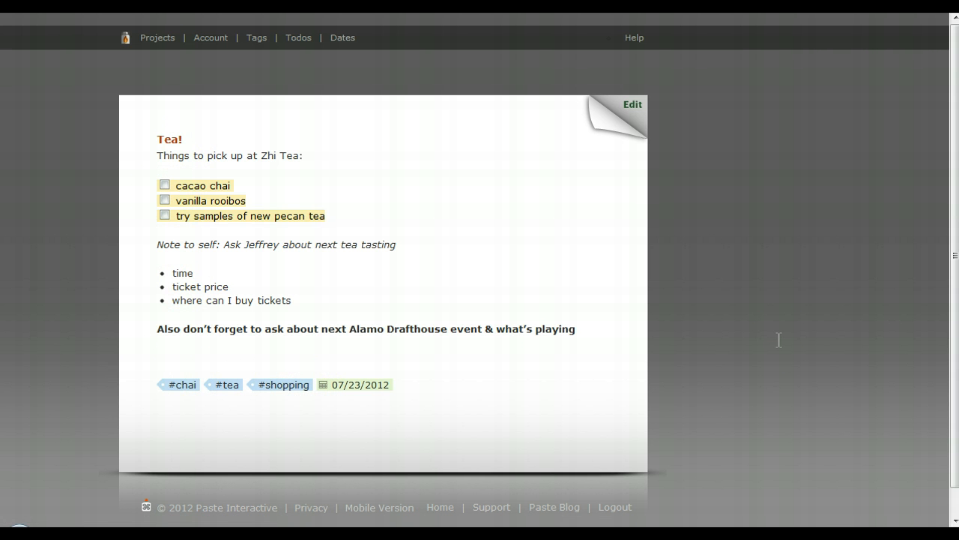
{"action": "mouse_move", "coordinate": [877, 411]}
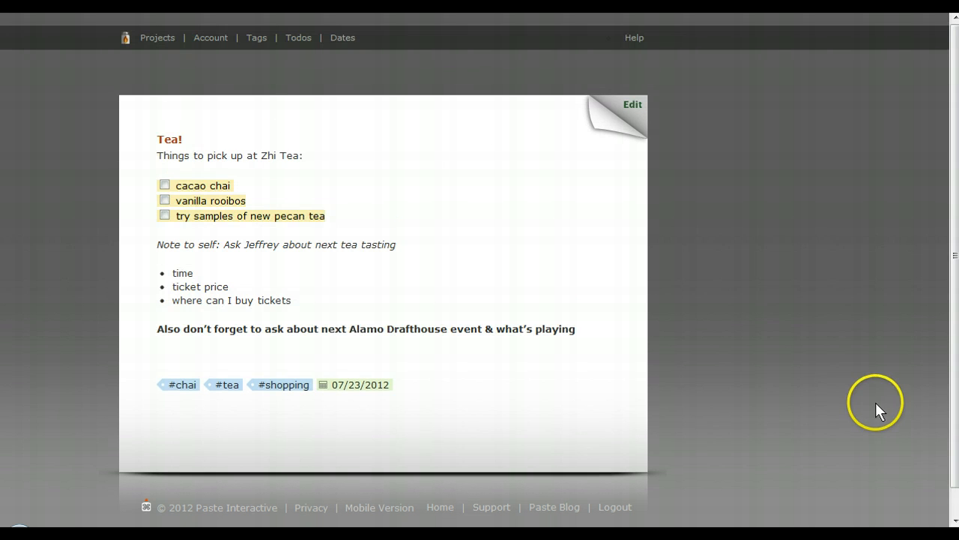
{"action": "mouse_move", "coordinate": [638, 372]}
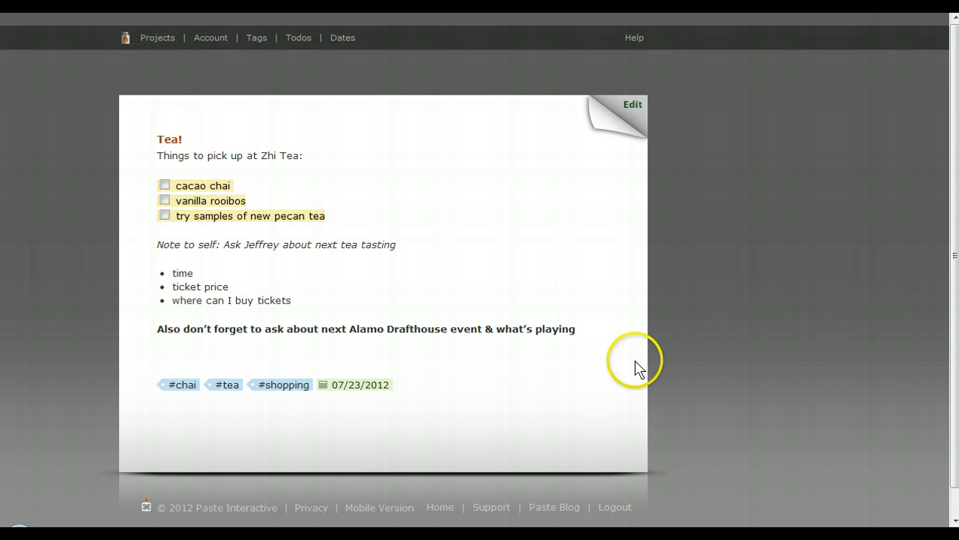
{"action": "mouse_move", "coordinate": [628, 347]}
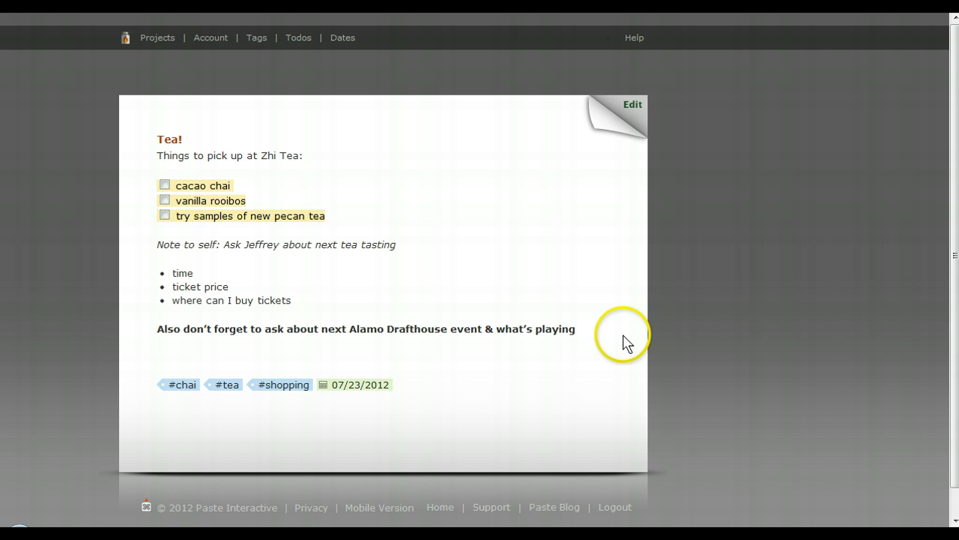
{"action": "left_click", "coordinate": [158, 38]}
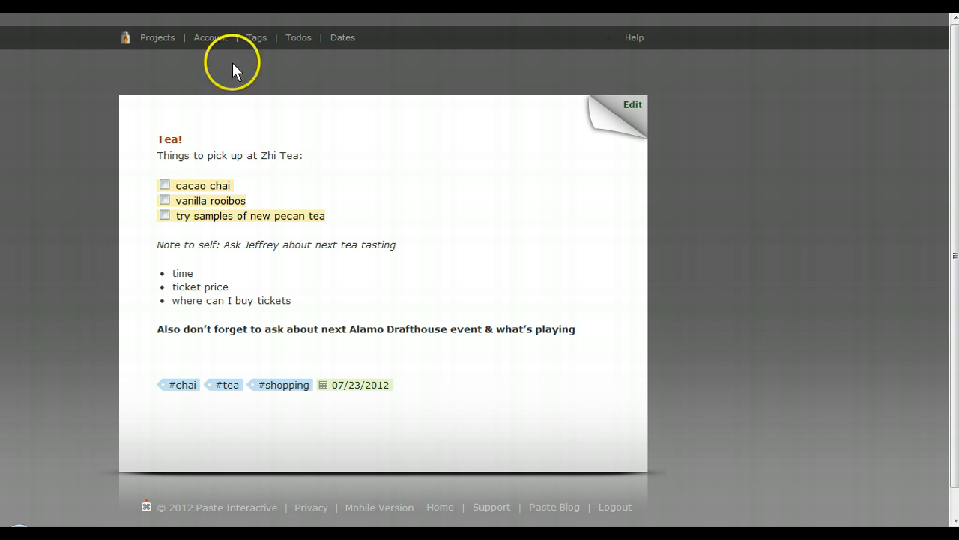
Review the Tags, Todos and Dates overviews, with Tea! listed under Monday, 23 Jul 2012
{"action": "left_click", "coordinate": [257, 37]}
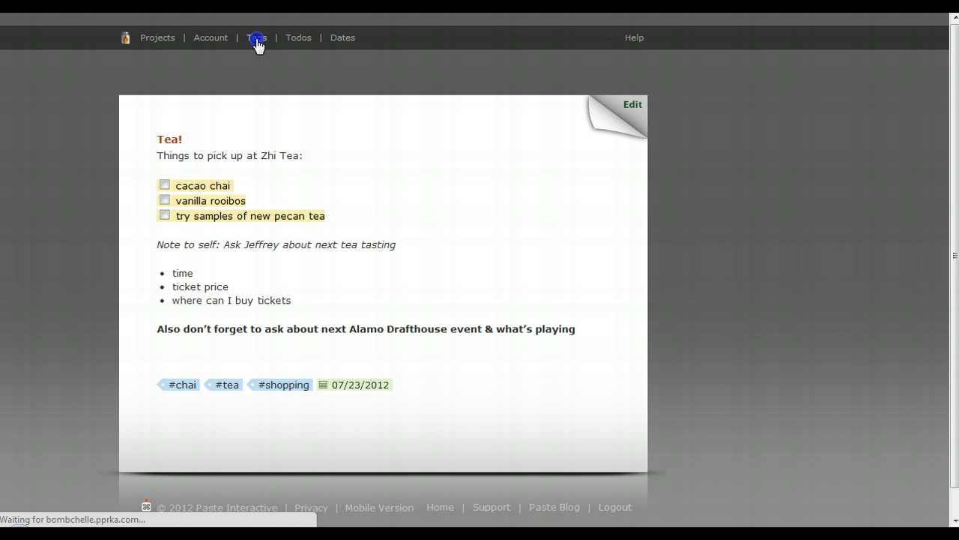
{"action": "left_click", "coordinate": [256, 37]}
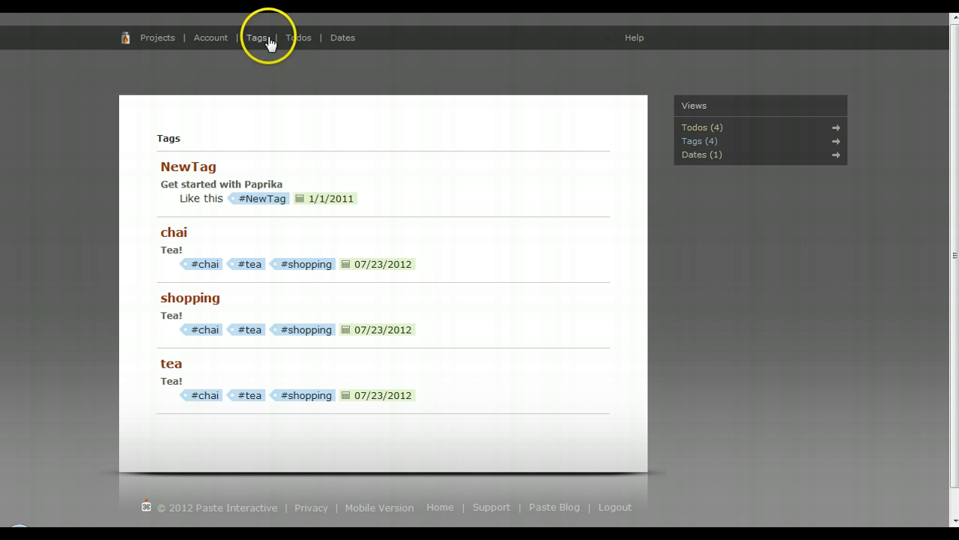
{"action": "mouse_move", "coordinate": [556, 245]}
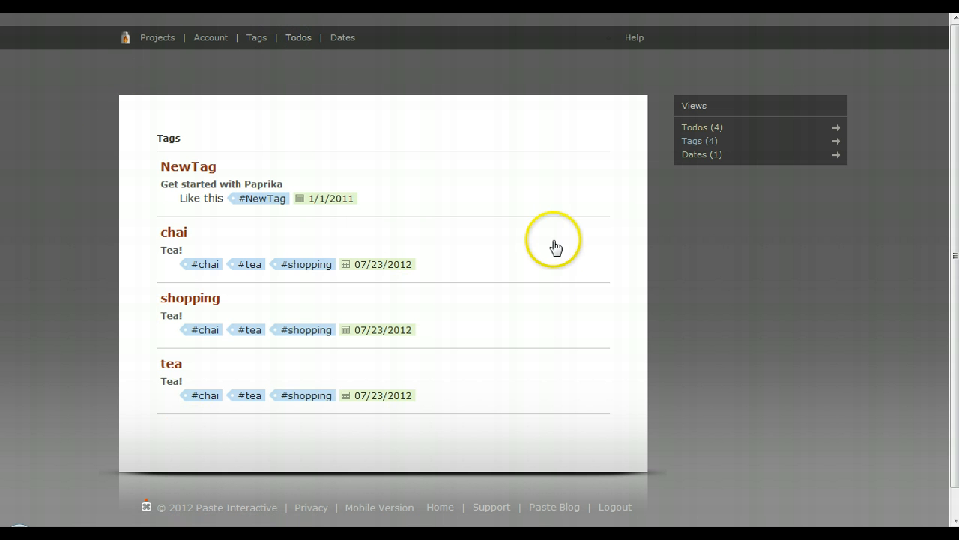
{"action": "left_click", "coordinate": [298, 38]}
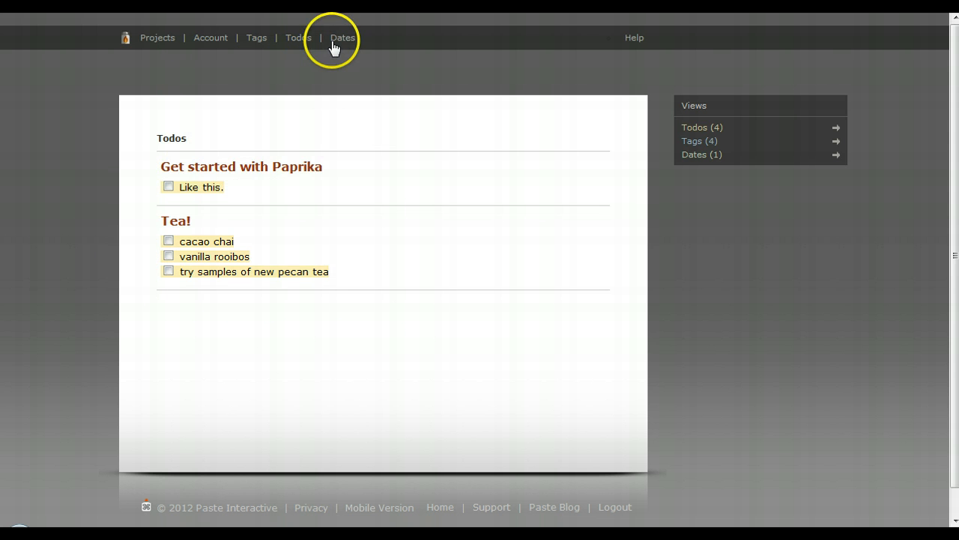
{"action": "left_click", "coordinate": [342, 38]}
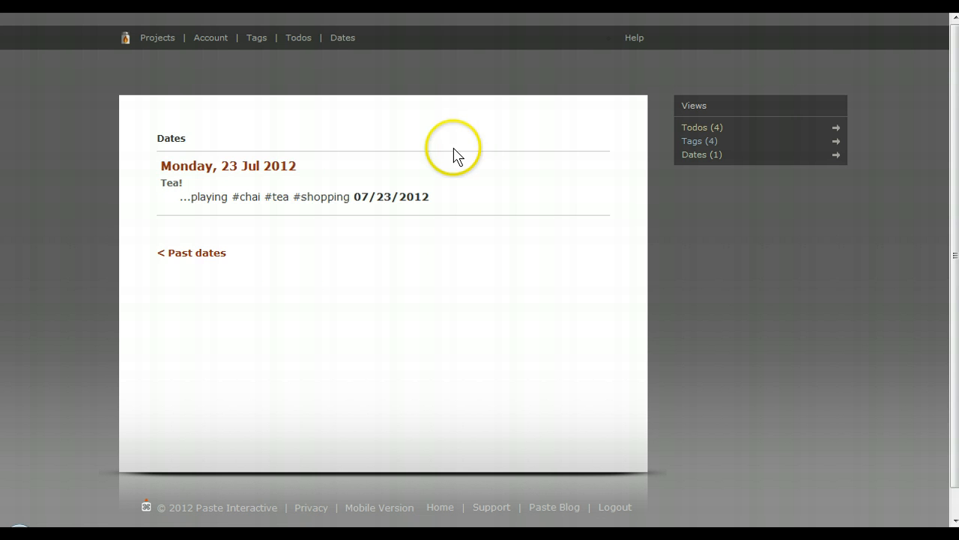
{"action": "mouse_move", "coordinate": [777, 318]}
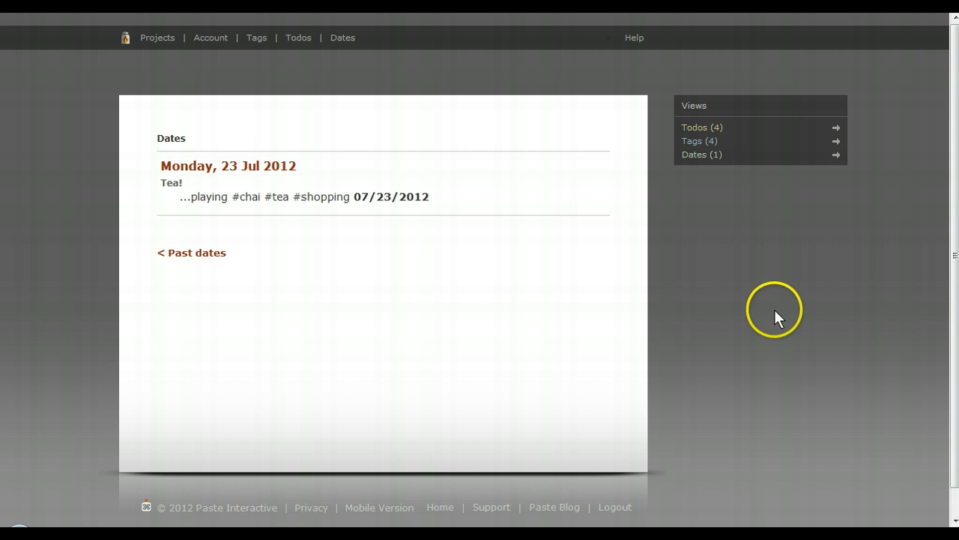
{"action": "left_click", "coordinate": [159, 38]}
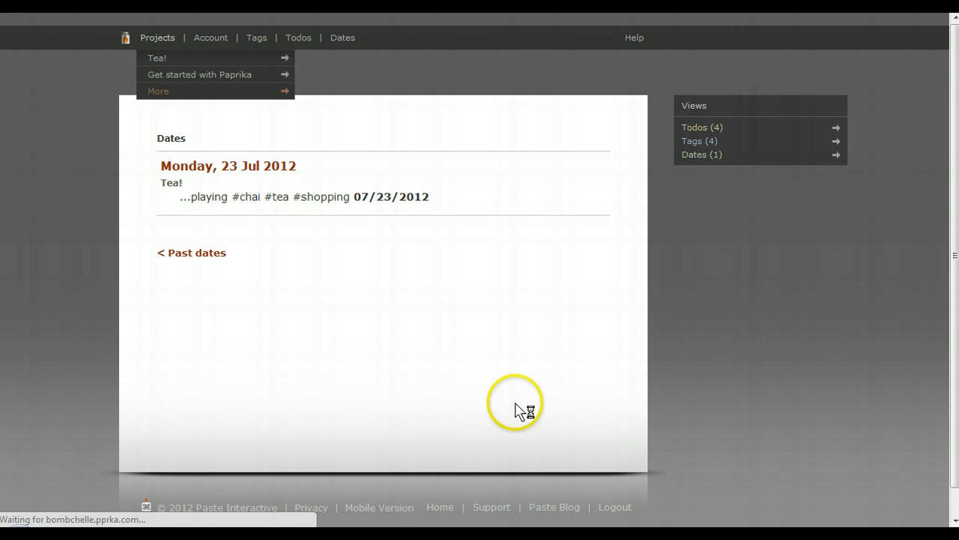
Return to the projects overview listing Get started with Paprika and Tea!
{"action": "left_click", "coordinate": [157, 37]}
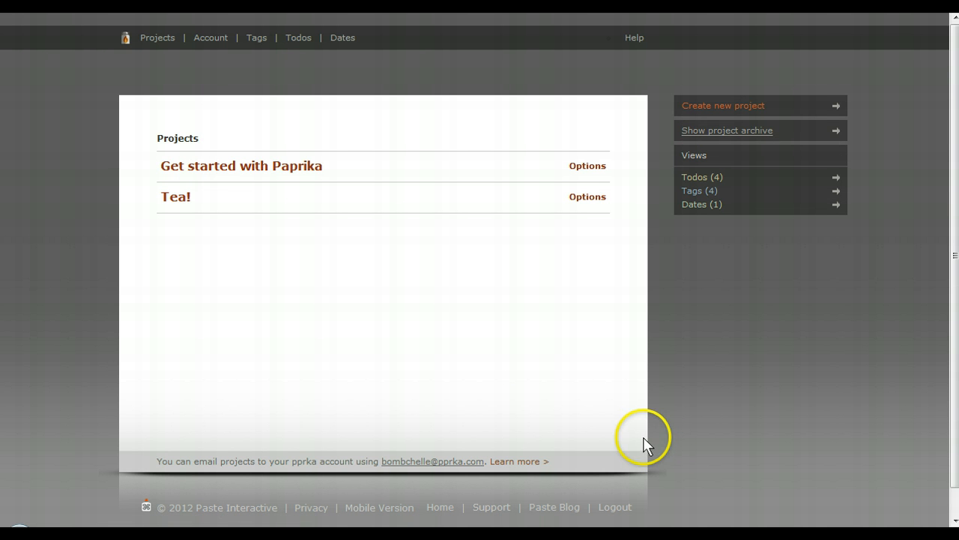
{"action": "mouse_move", "coordinate": [648, 442]}
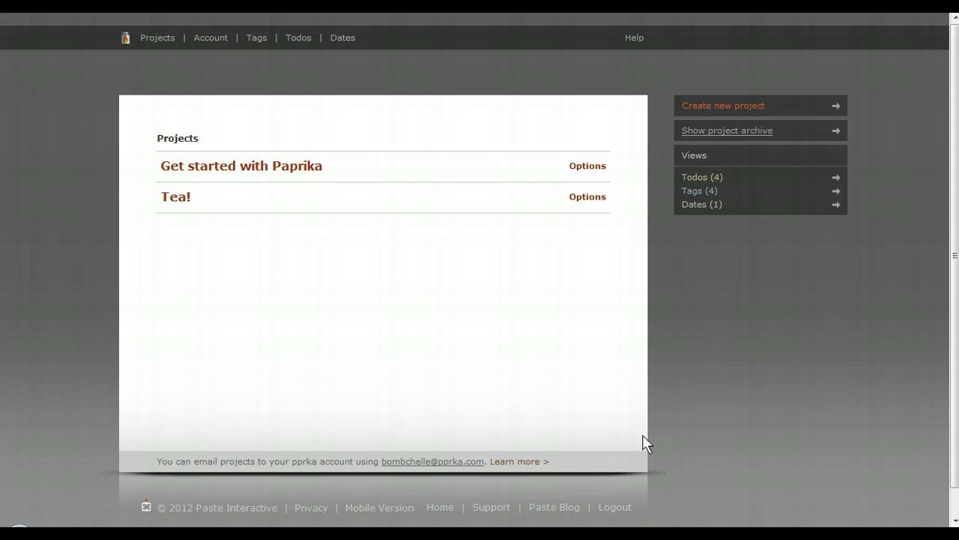
{"action": "mouse_move", "coordinate": [407, 521]}
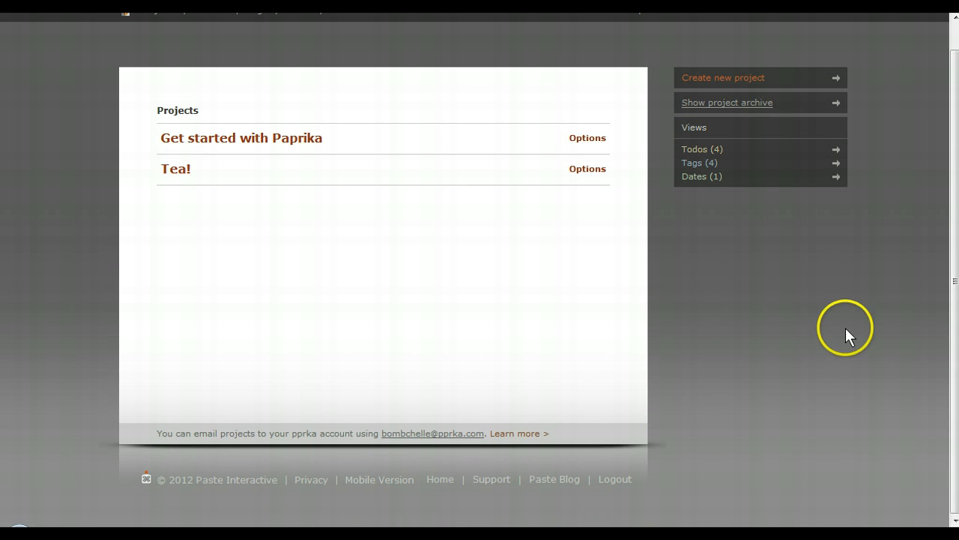
{"action": "mouse_move", "coordinate": [854, 341]}
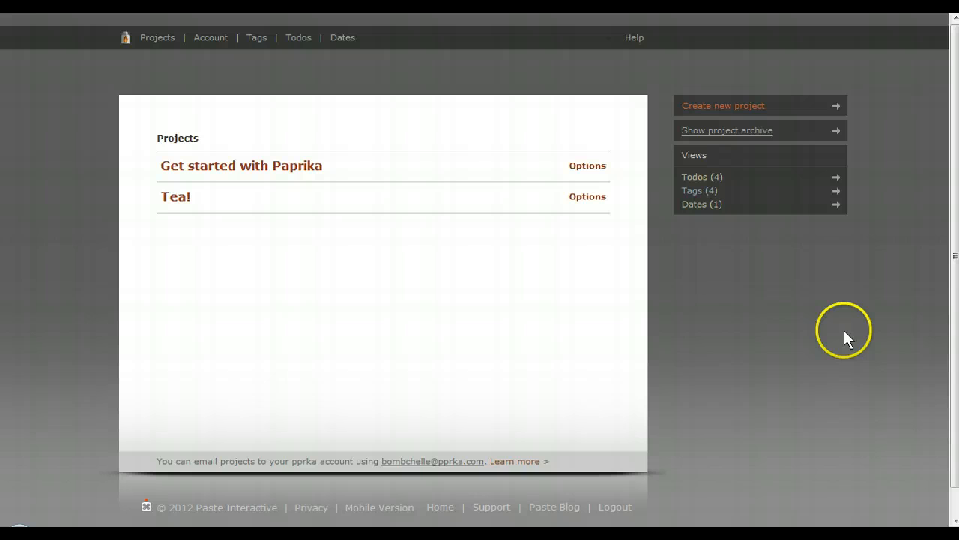
{"action": "mouse_move", "coordinate": [845, 336]}
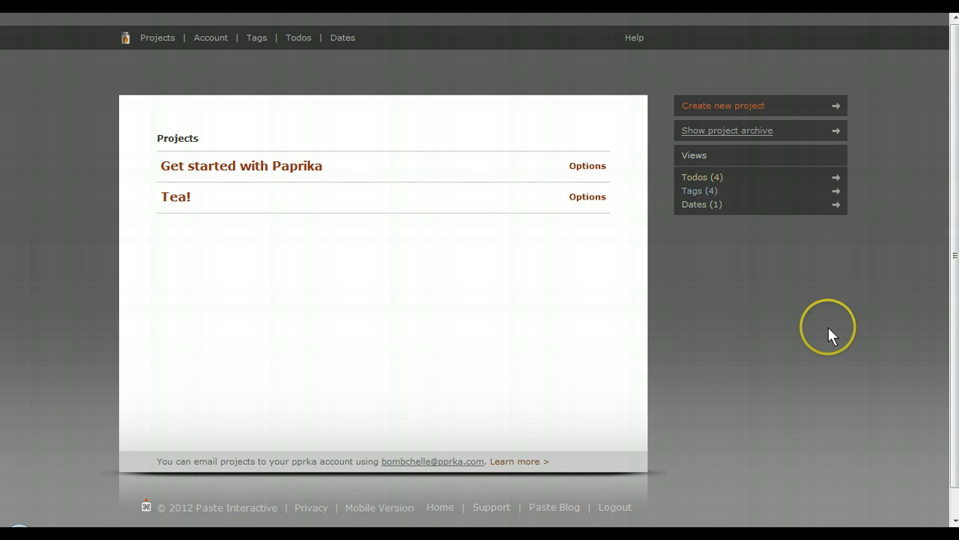
{"action": "mouse_move", "coordinate": [783, 294]}
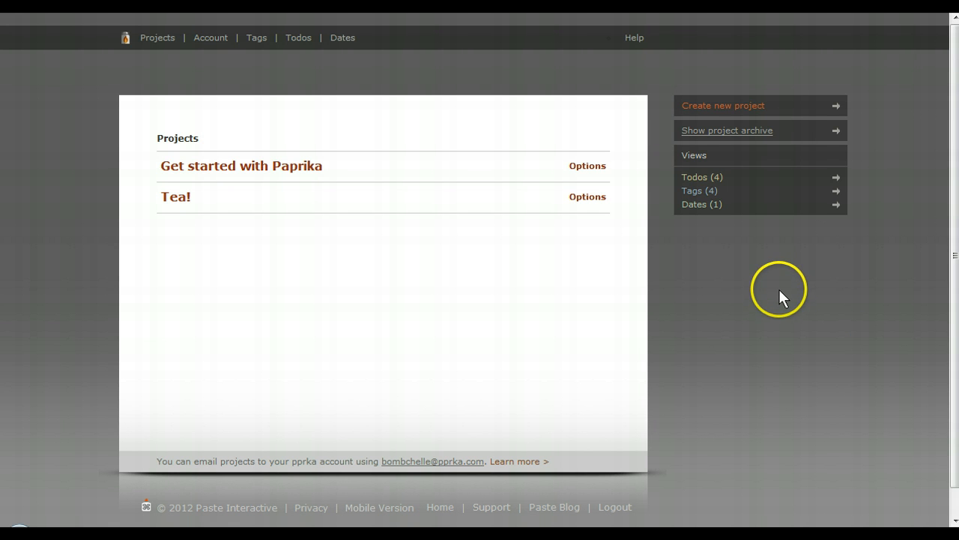
{"action": "mouse_move", "coordinate": [806, 330]}
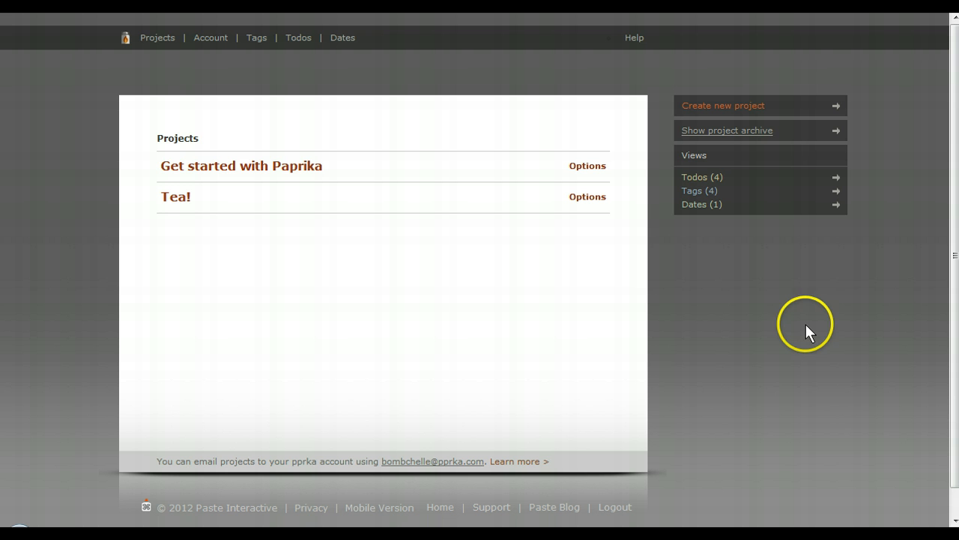
{"action": "mouse_move", "coordinate": [812, 339]}
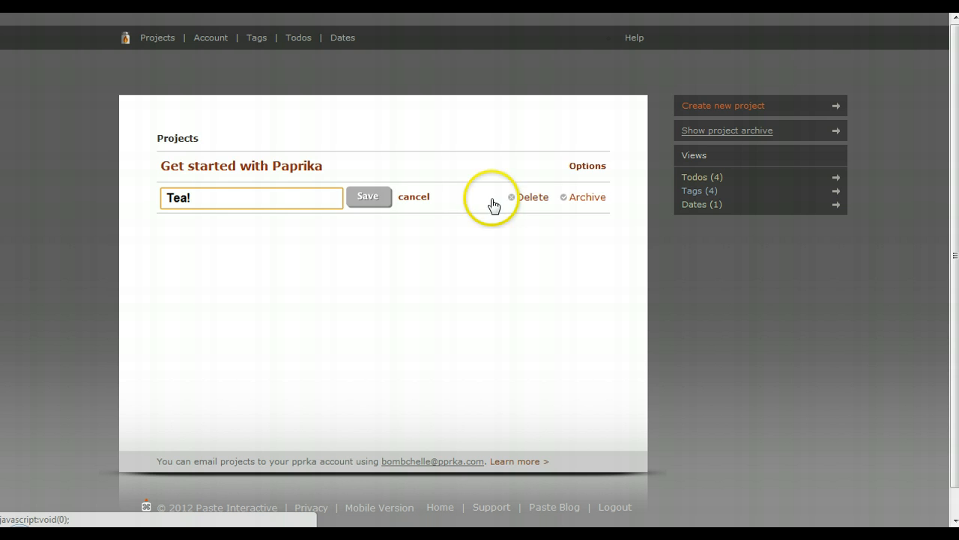
Cancel renaming Tea!, reopen its formatted note, and show the quick projects list
{"action": "left_click", "coordinate": [368, 196]}
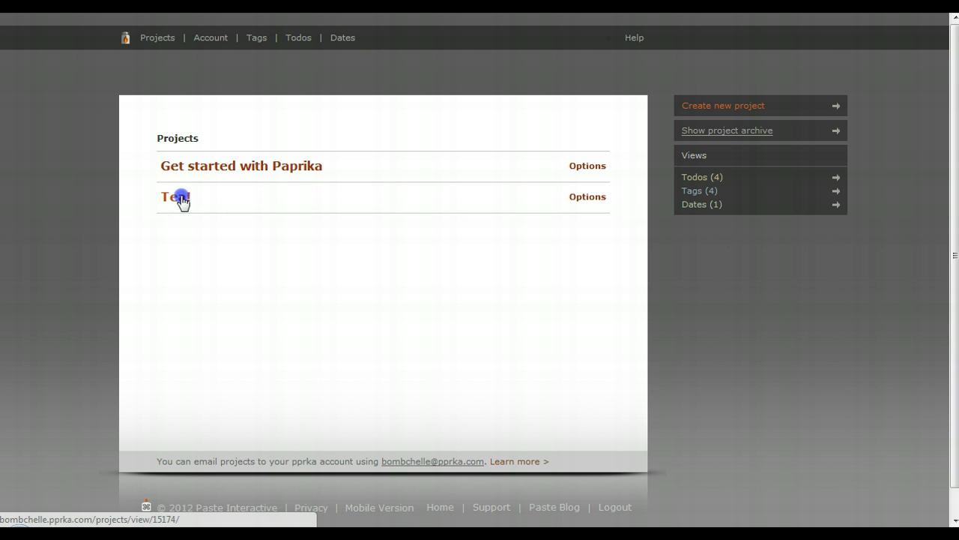
{"action": "left_click", "coordinate": [174, 199]}
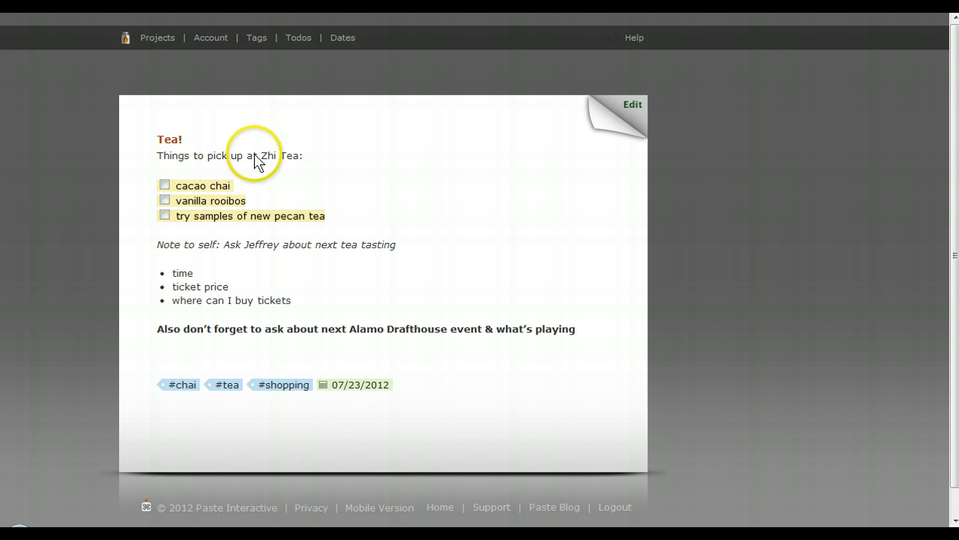
{"action": "mouse_move", "coordinate": [389, 157]}
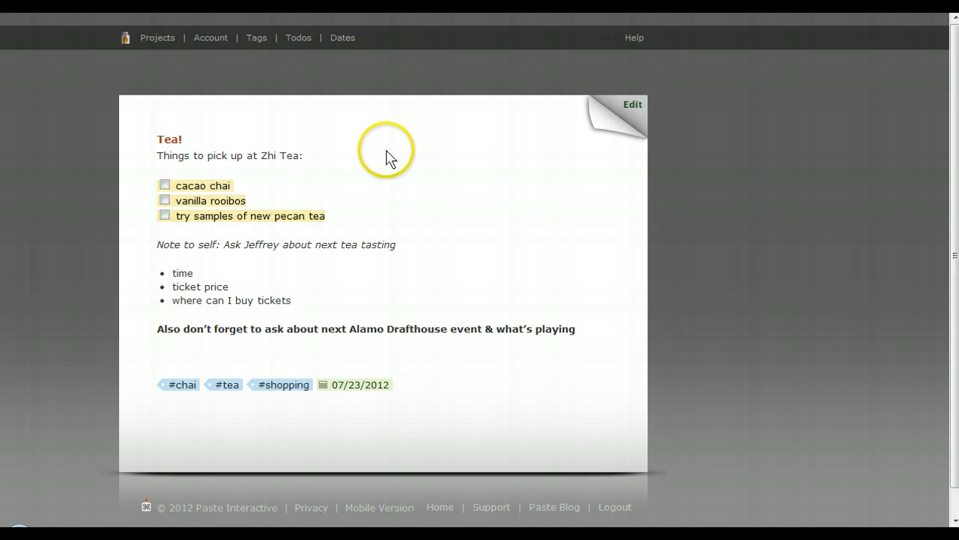
{"action": "left_click", "coordinate": [158, 37]}
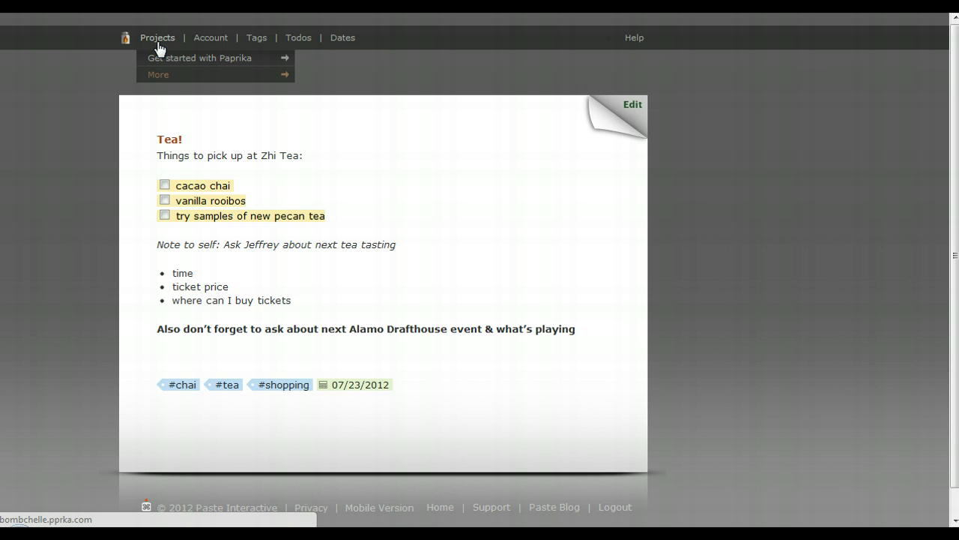